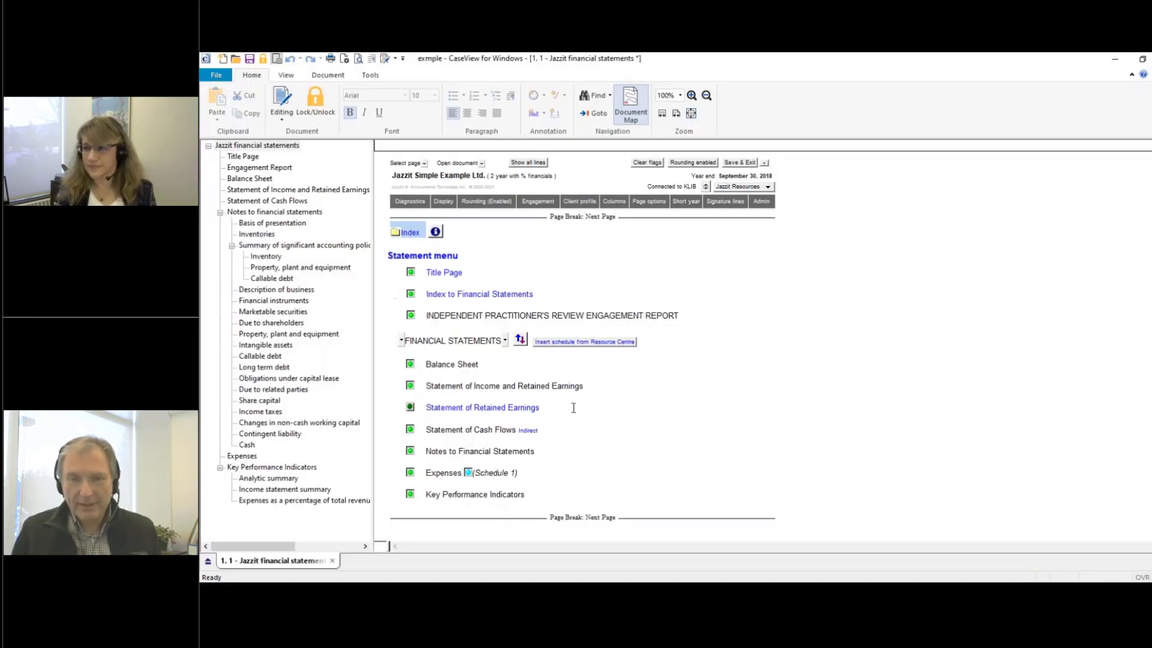
Step: Enlarge the financial statements page from 100% to 125% zoom
click(691, 94)
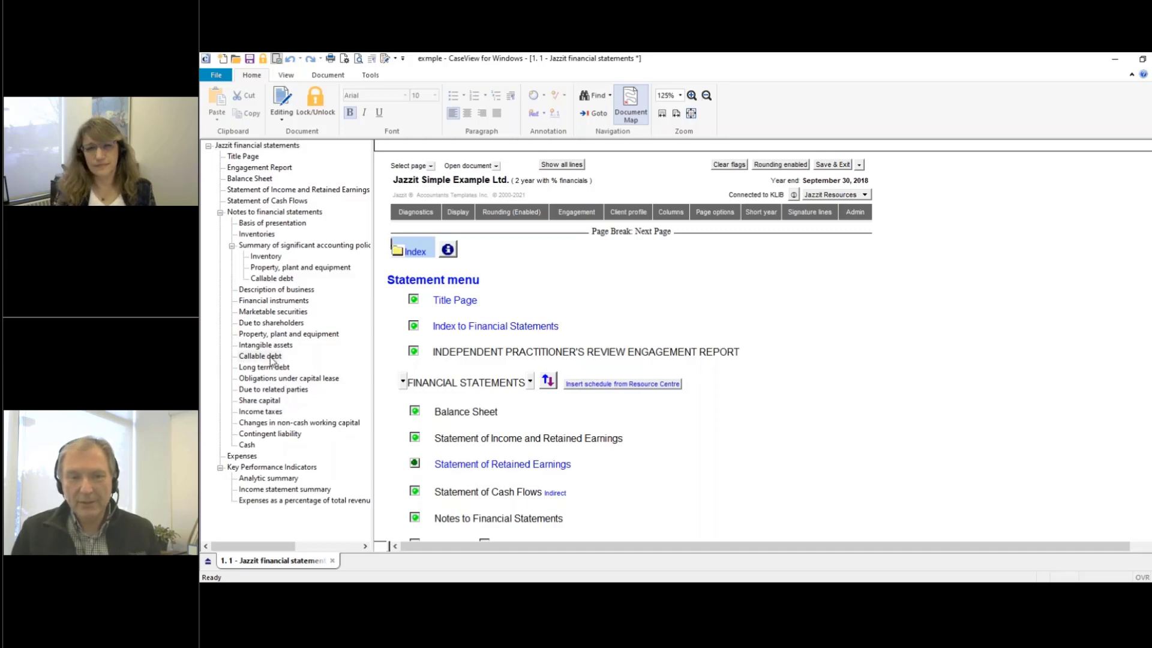
Step: Jump to the Notes to financial statements section via the Document Map
click(259, 355)
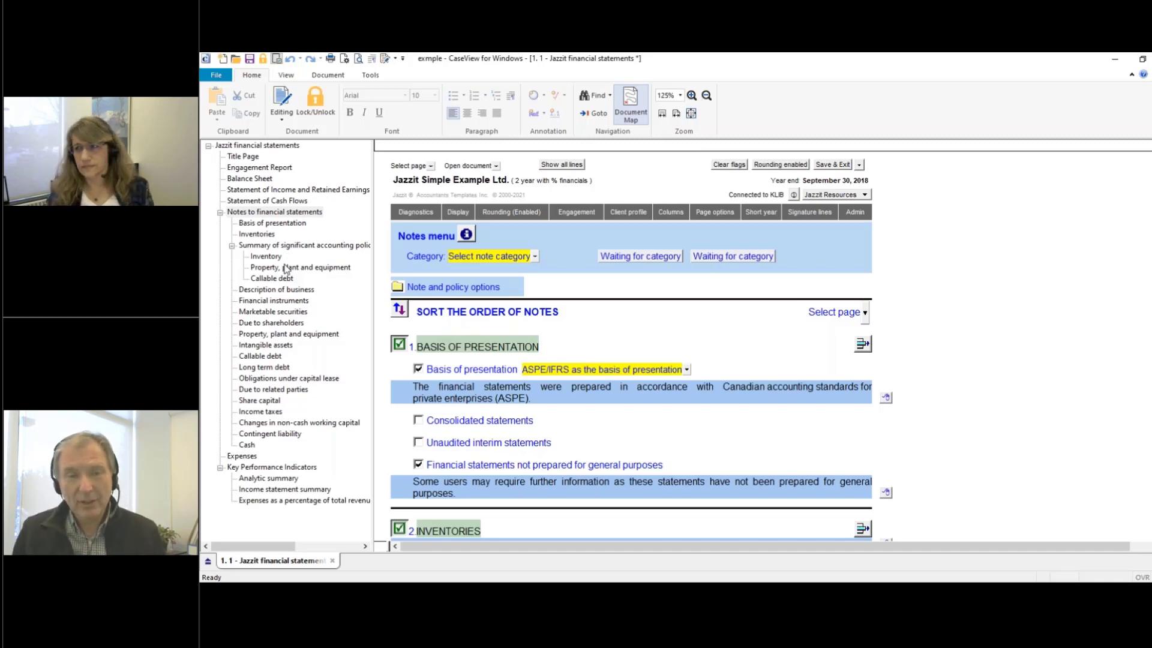
mouse_move(326, 125)
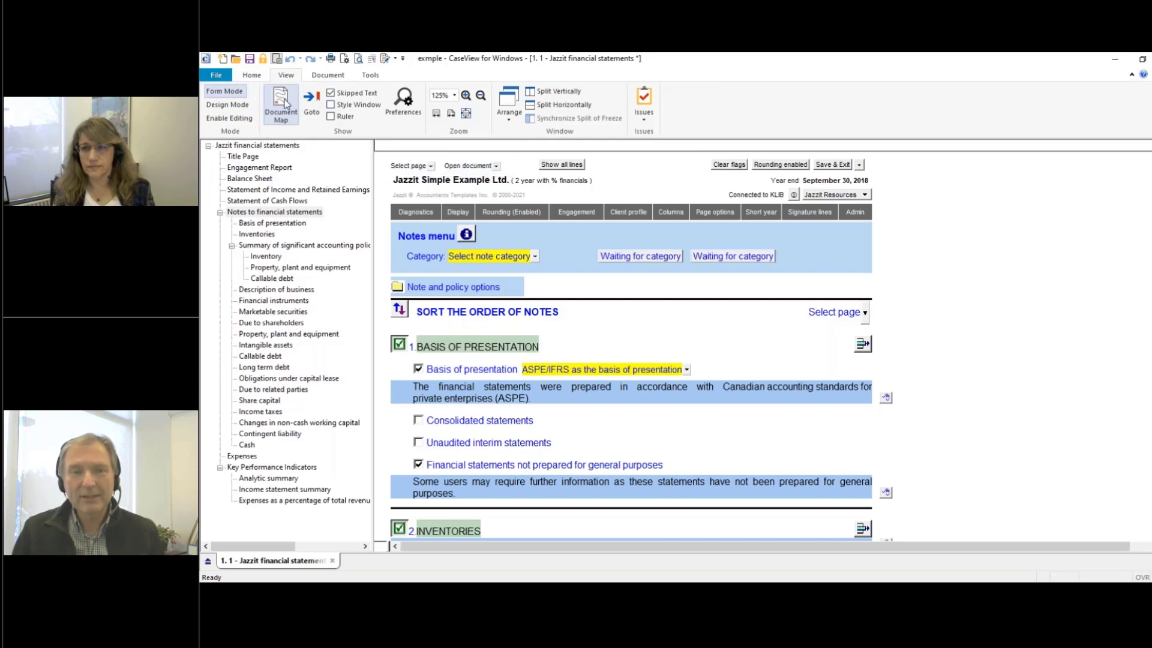
Step: Hide the Document Map so the notes page fills the window
click(280, 103)
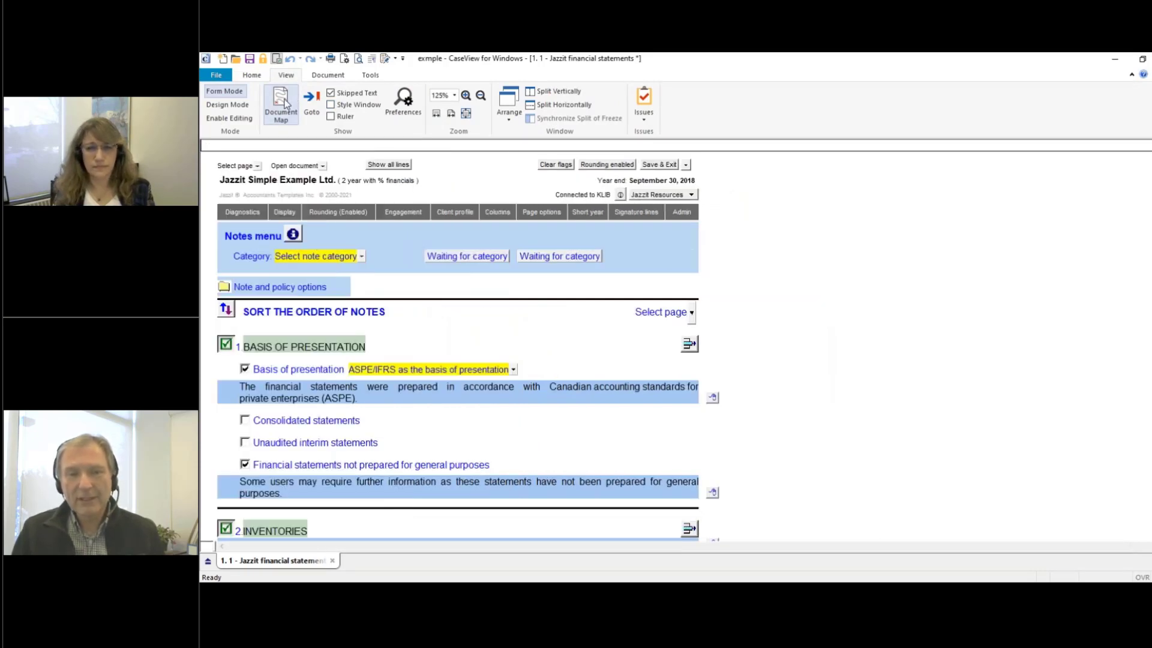
click(279, 106)
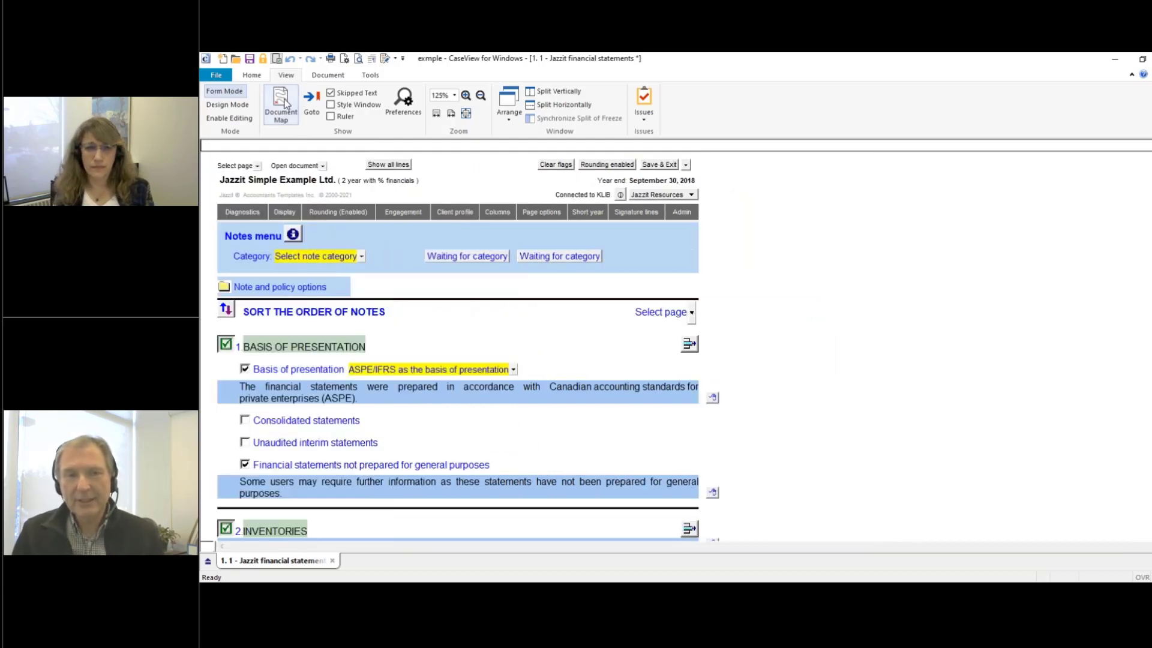
Step: Redisplay the Document Map beside the notes page
click(279, 103)
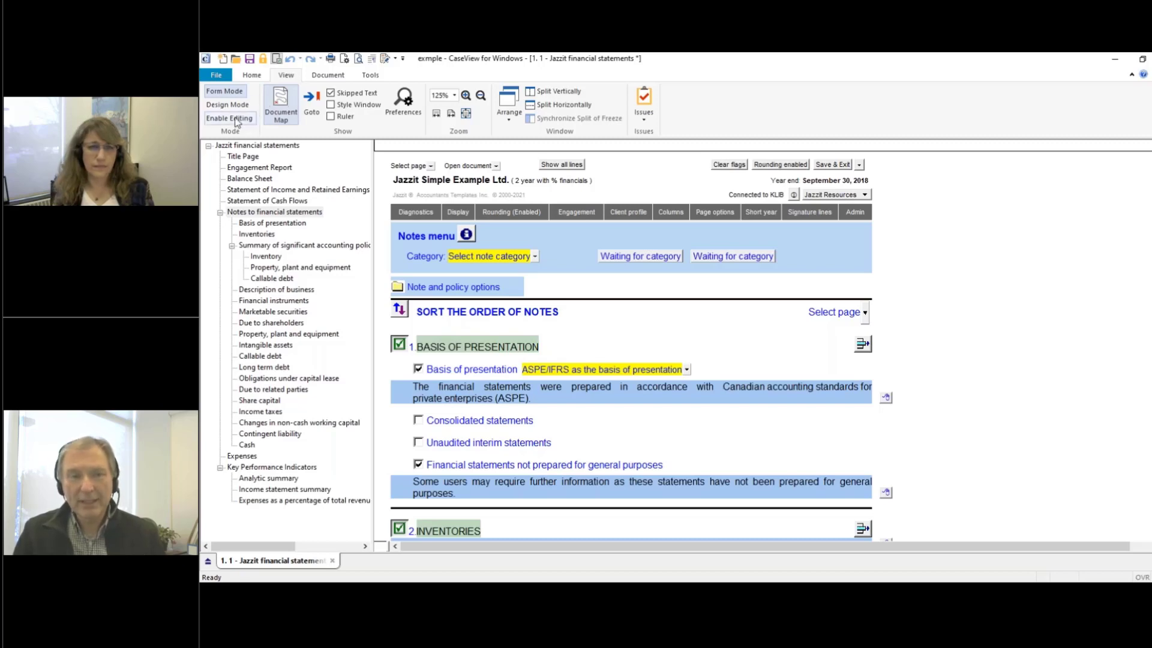
mouse_move(229, 119)
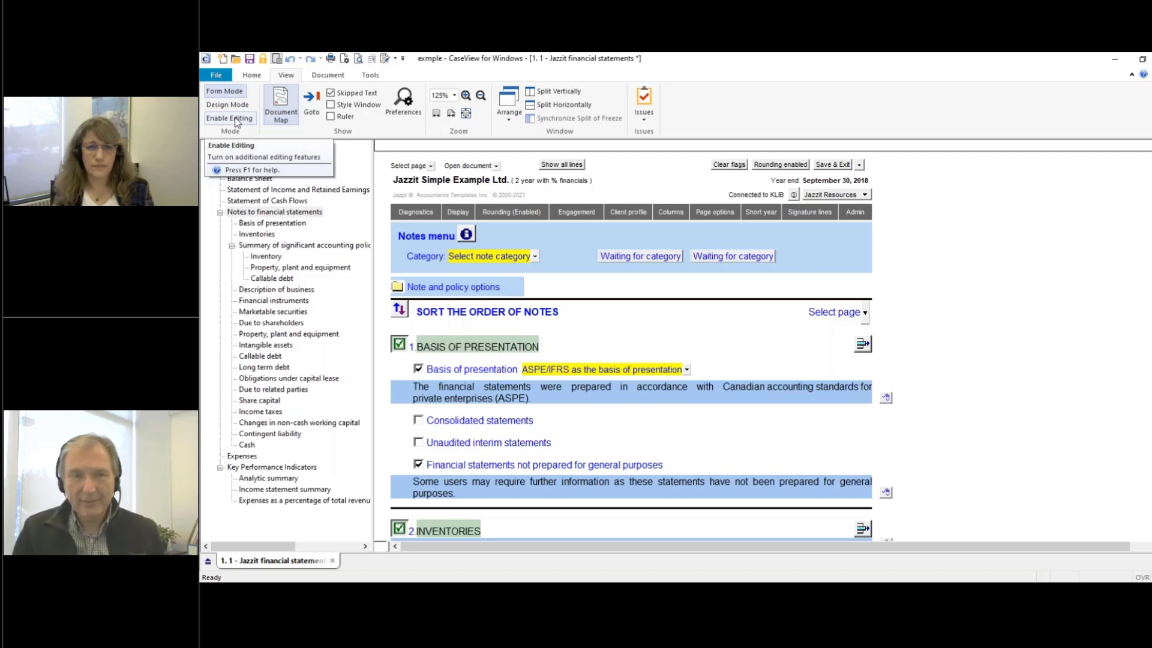
Step: Turn on Enable Editing and bring up Document Settings at the File options
click(229, 119)
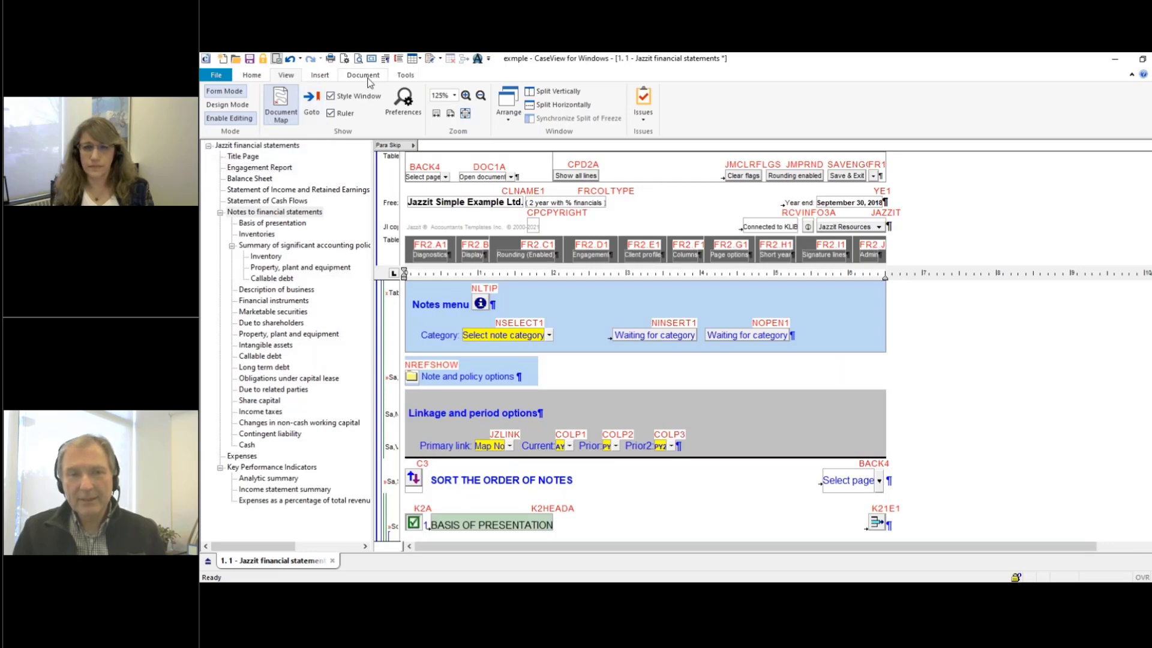
click(362, 74)
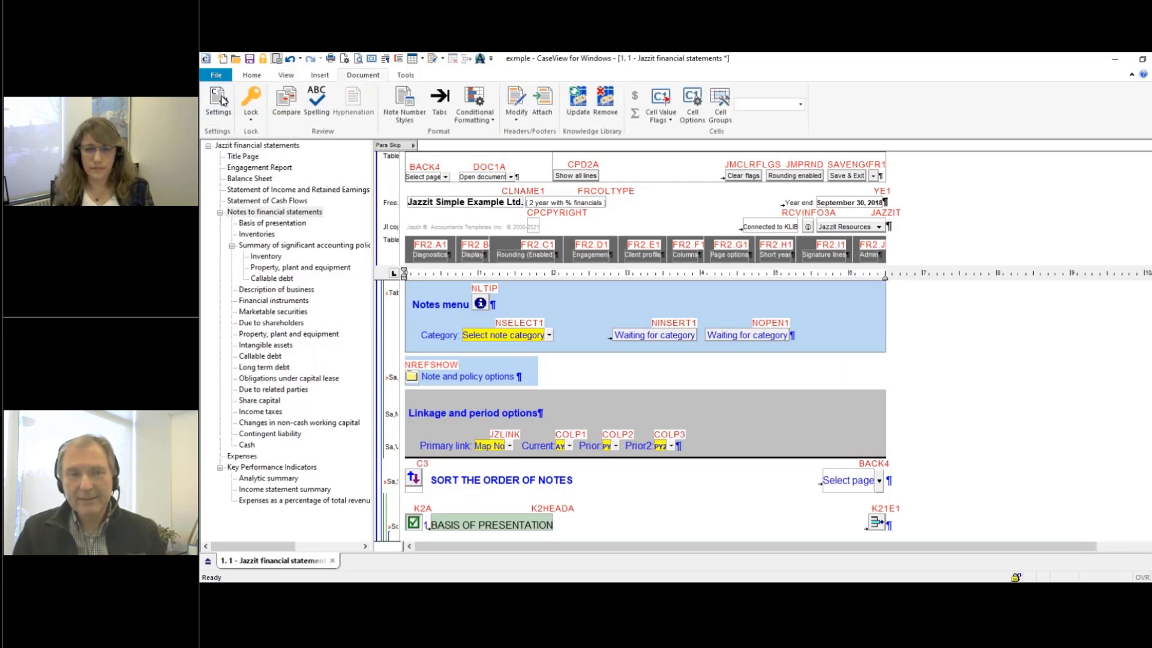
click(217, 103)
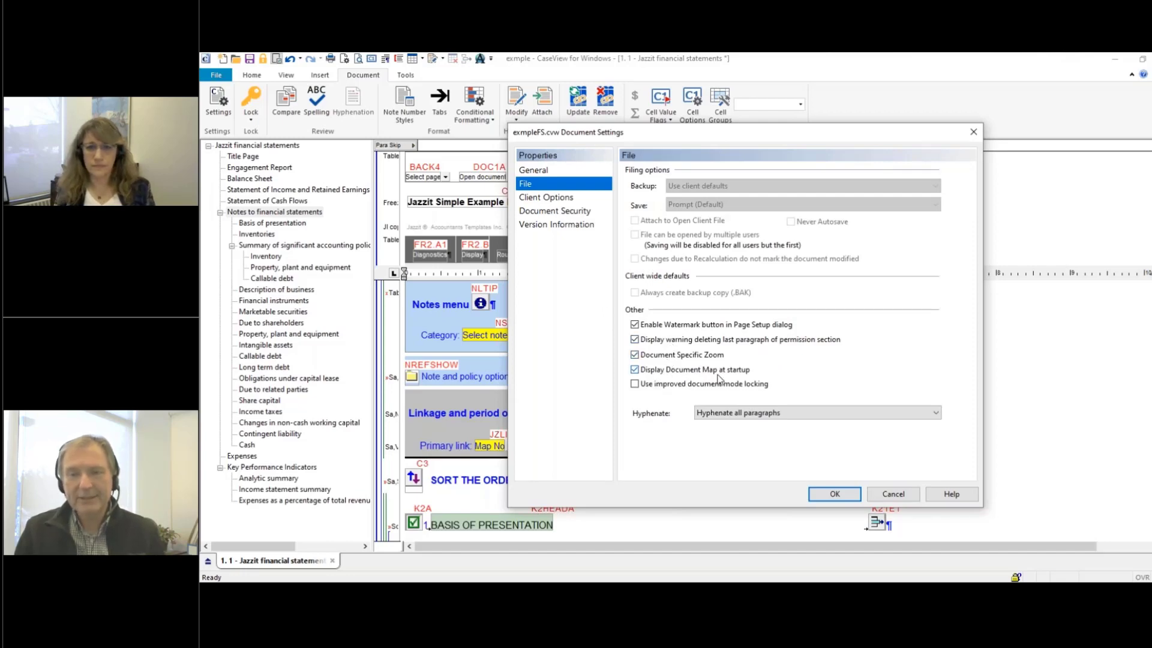
Step: Uncheck 'Display Document Map at startup' in the File settings
click(635, 370)
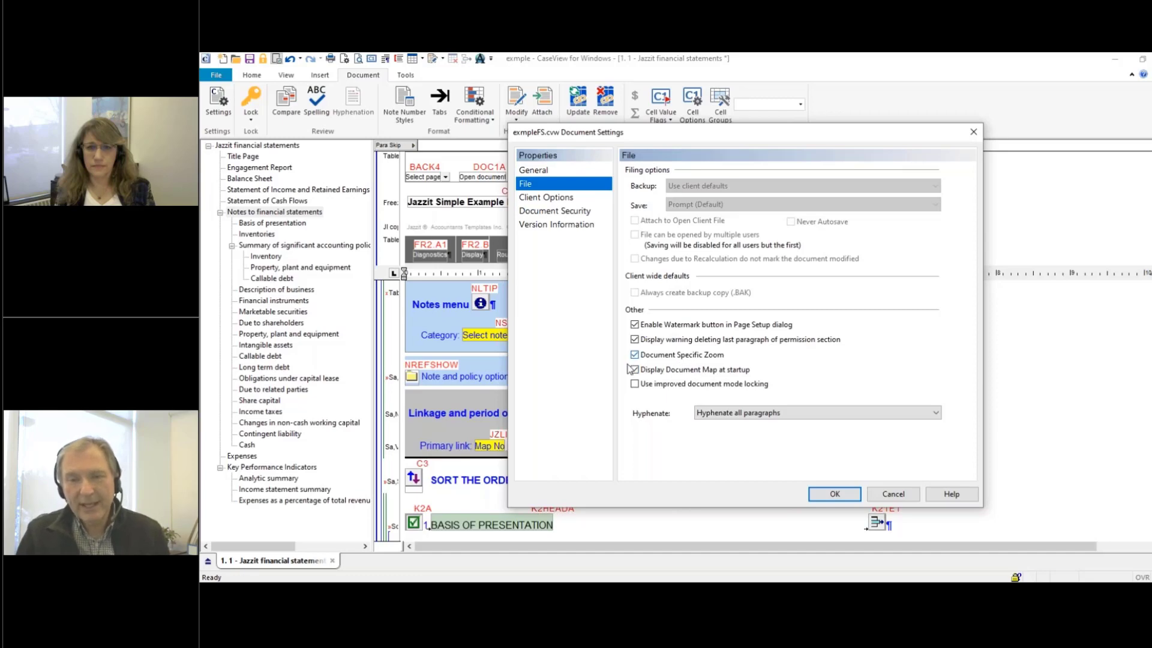
click(634, 369)
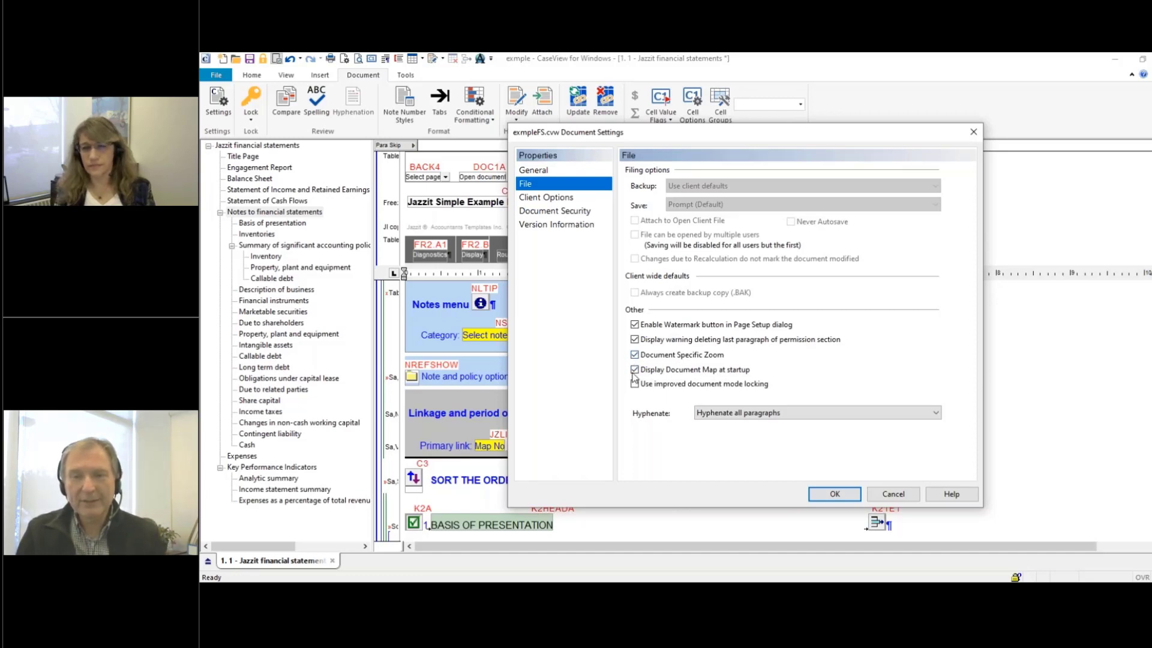
click(635, 370)
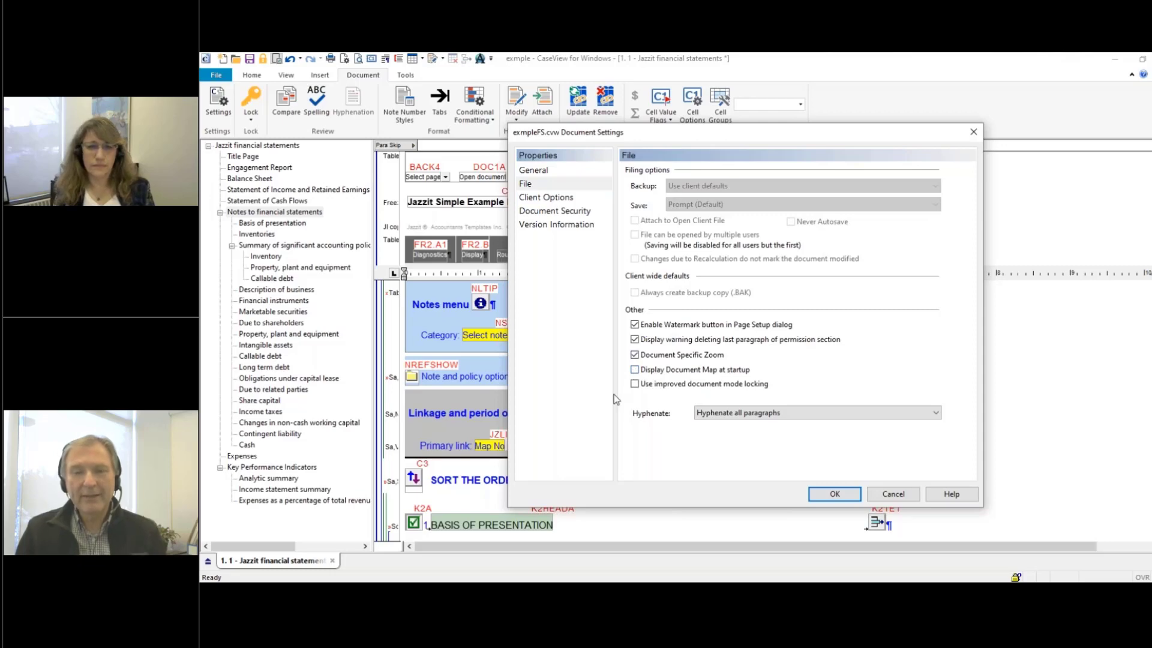